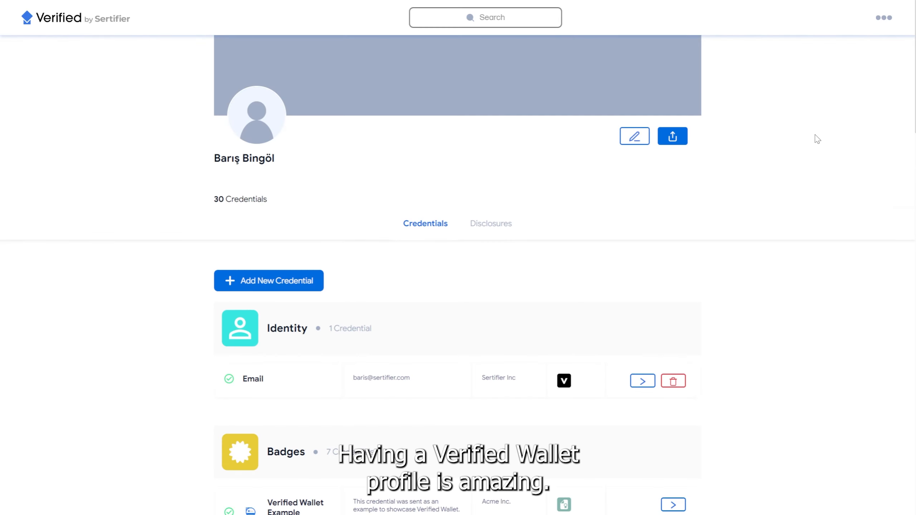
Scroll down the profile to reach the Verified Wallet Example credential in the Badges list.
{"action": "scroll", "scroll_direction": "down", "scroll_amount": 3}
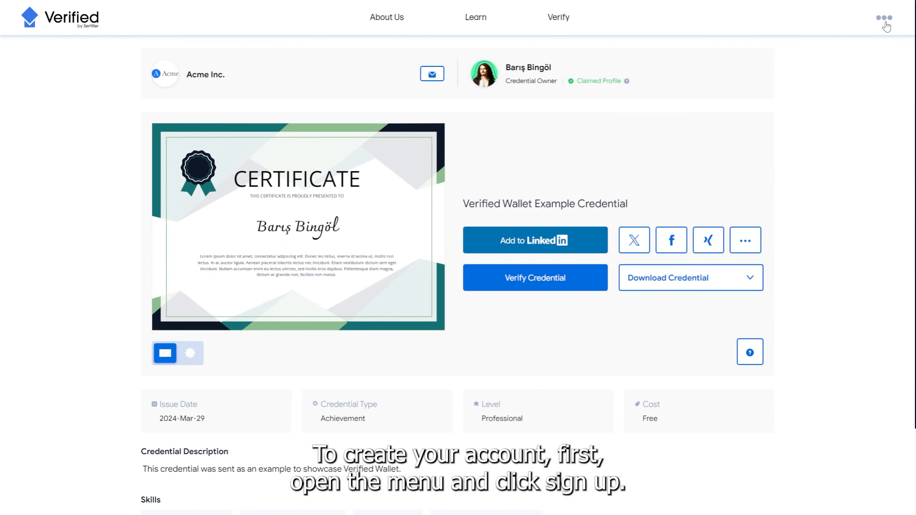
{"action": "left_click", "coordinate": [886, 17]}
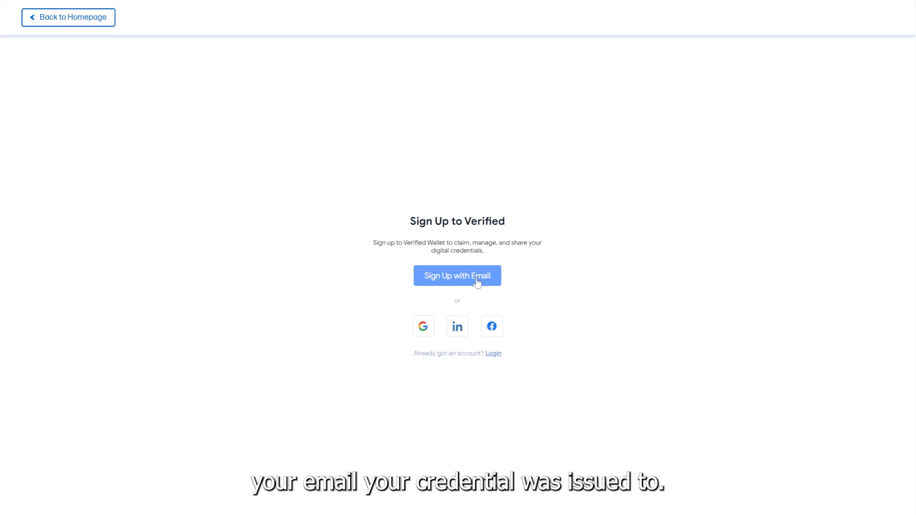
{"action": "left_click", "coordinate": [457, 275]}
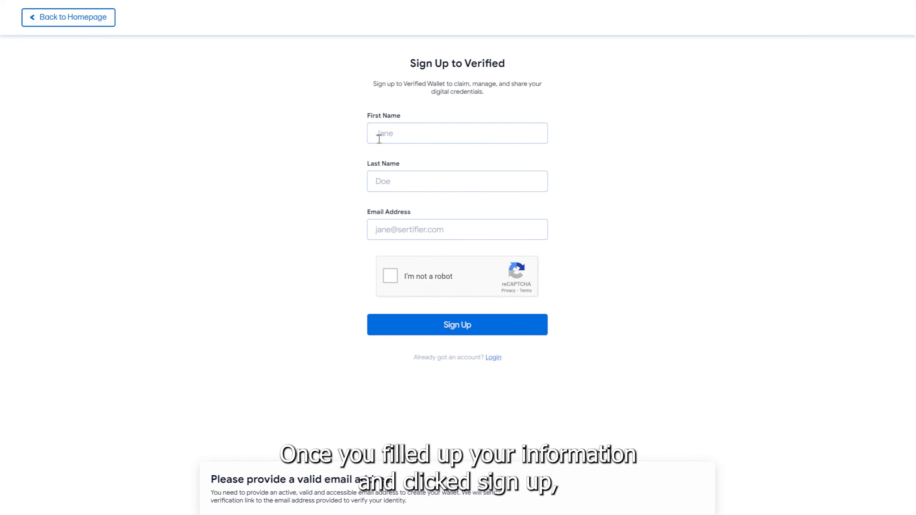
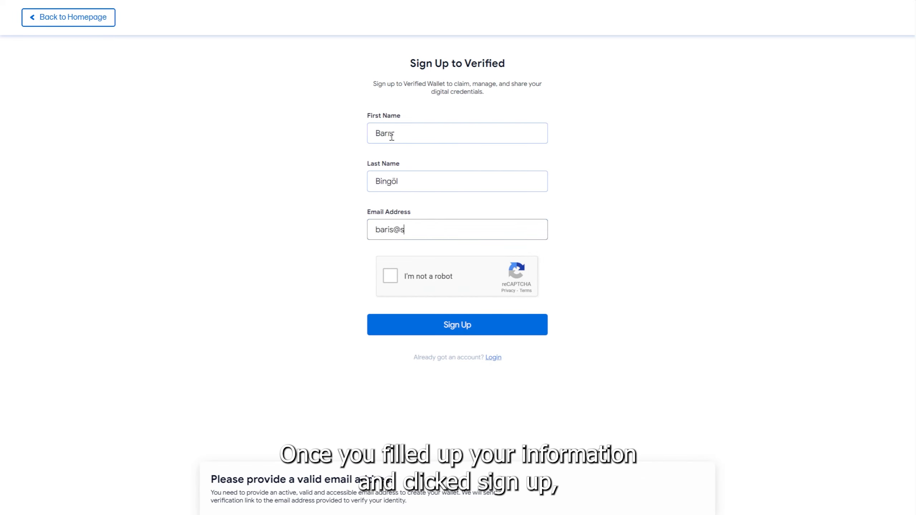
{"action": "left_click", "coordinate": [457, 324]}
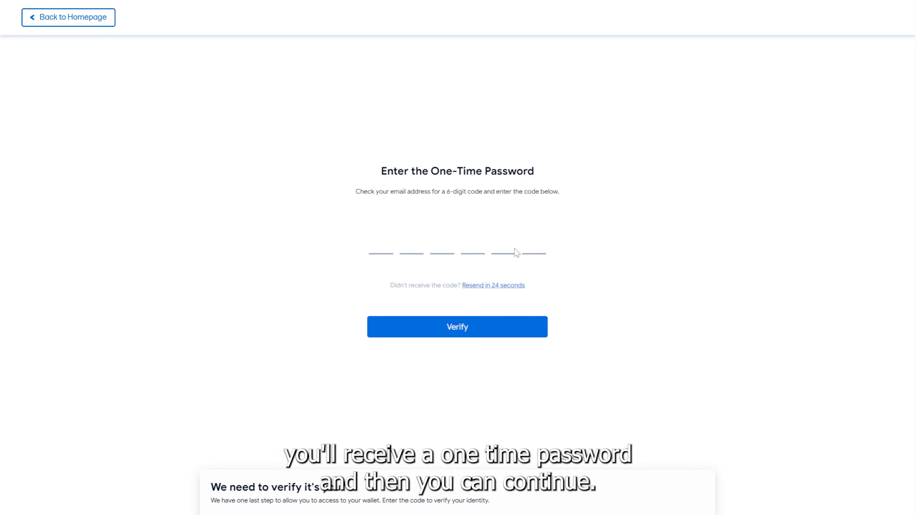
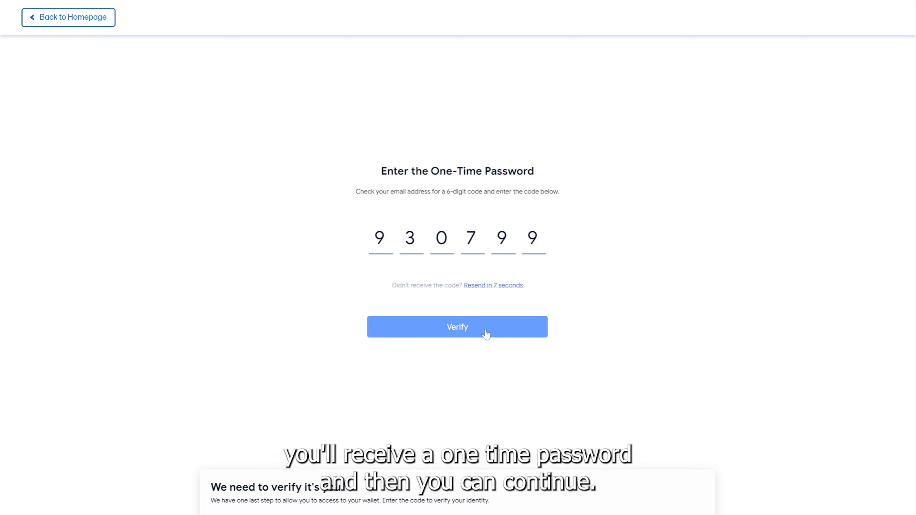
{"action": "left_click", "coordinate": [457, 326]}
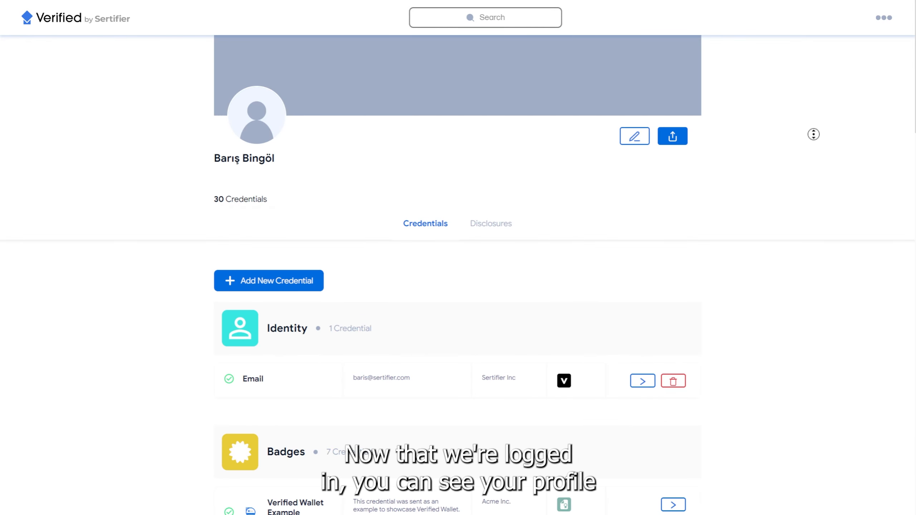
{"action": "scroll", "scroll_direction": "down", "scroll_amount": 3}
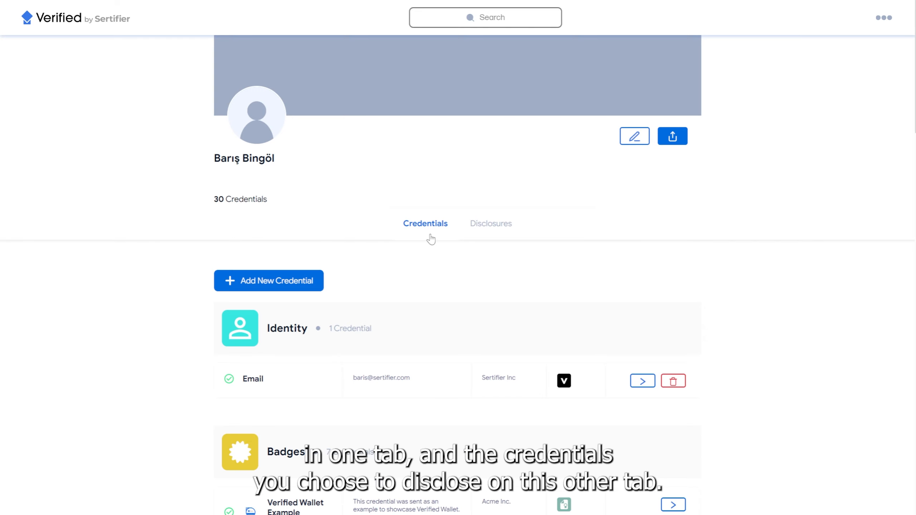
{"action": "left_click", "coordinate": [489, 223]}
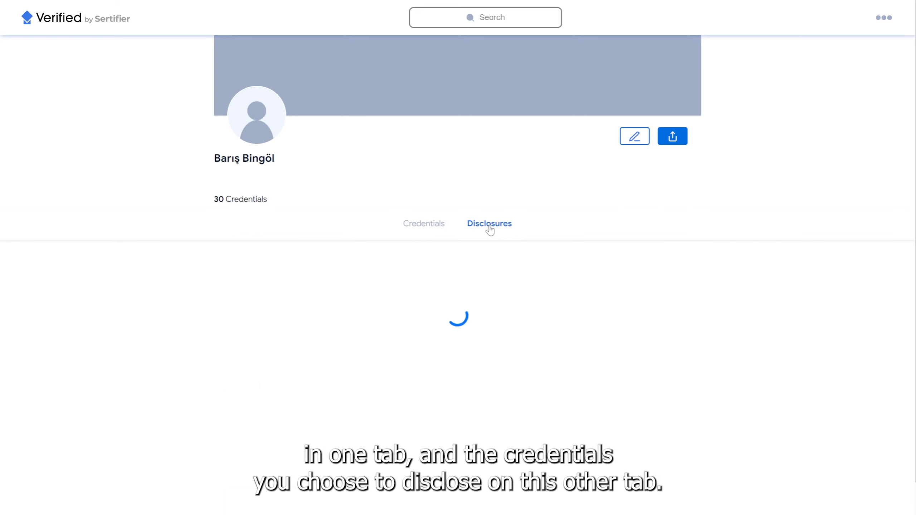
{"action": "left_click", "coordinate": [489, 223]}
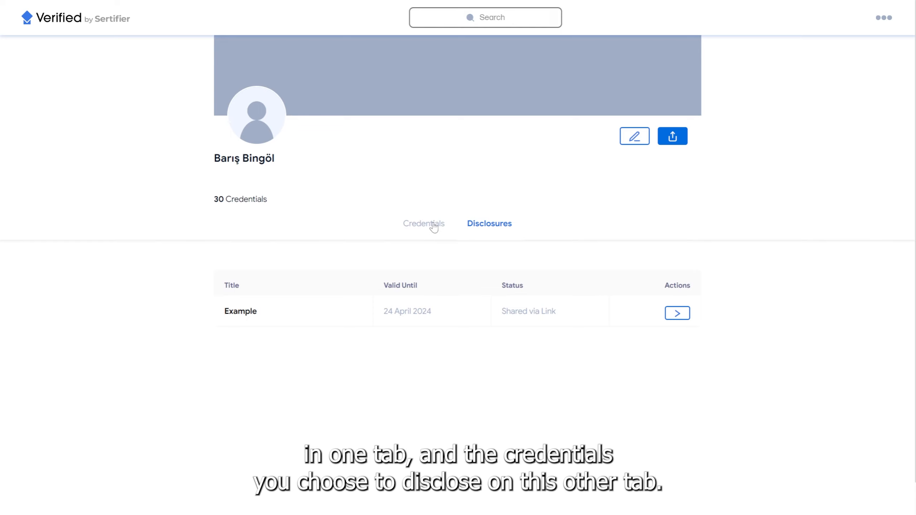
{"action": "left_click", "coordinate": [425, 223]}
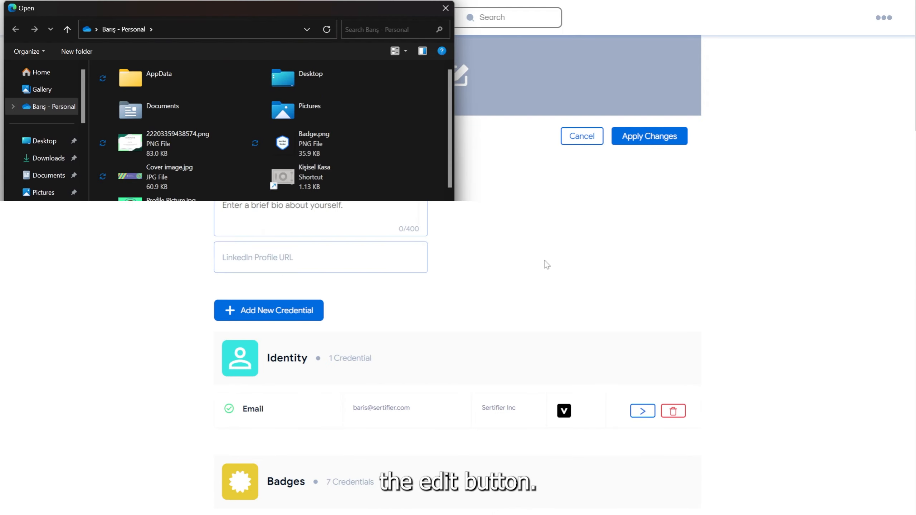
Choose the image file in the Open dialog to upload it to the profile.
{"action": "left_click", "coordinate": [324, 143]}
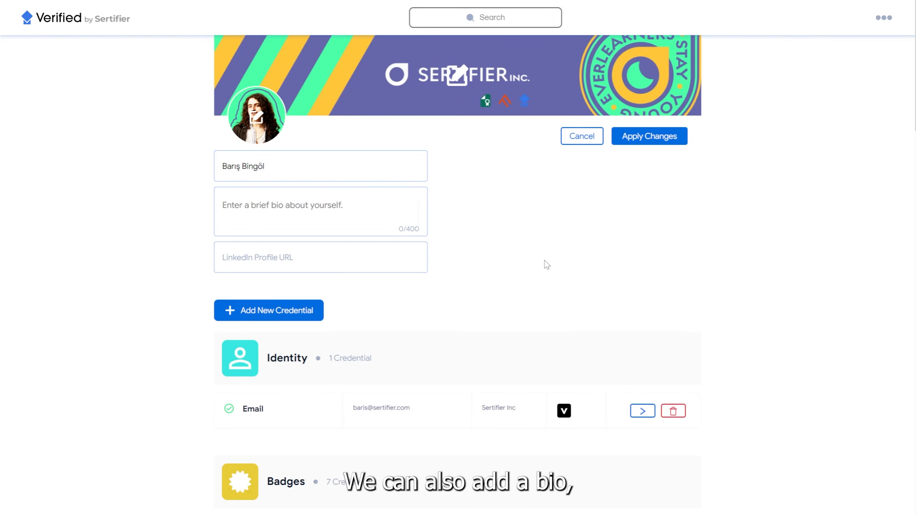
{"action": "mouse_move", "coordinate": [310, 205]}
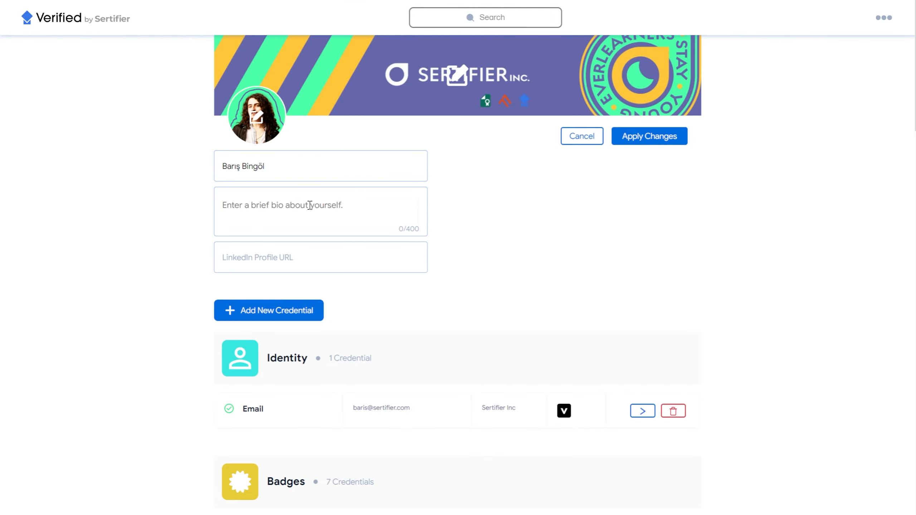
{"action": "type", "text": "Chief Marketing Officer at Sertifier Inc."}
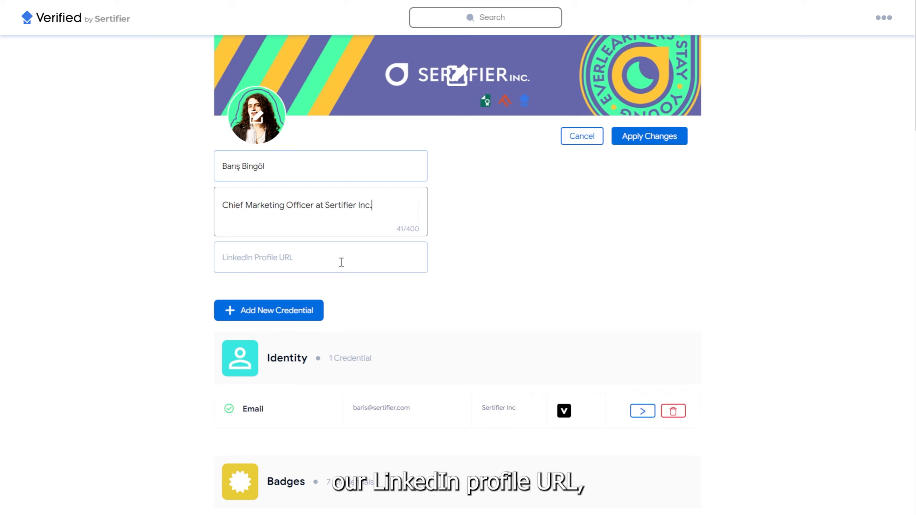
{"action": "type", "text": "https://www.linkedin.com/in/barisbingol/"}
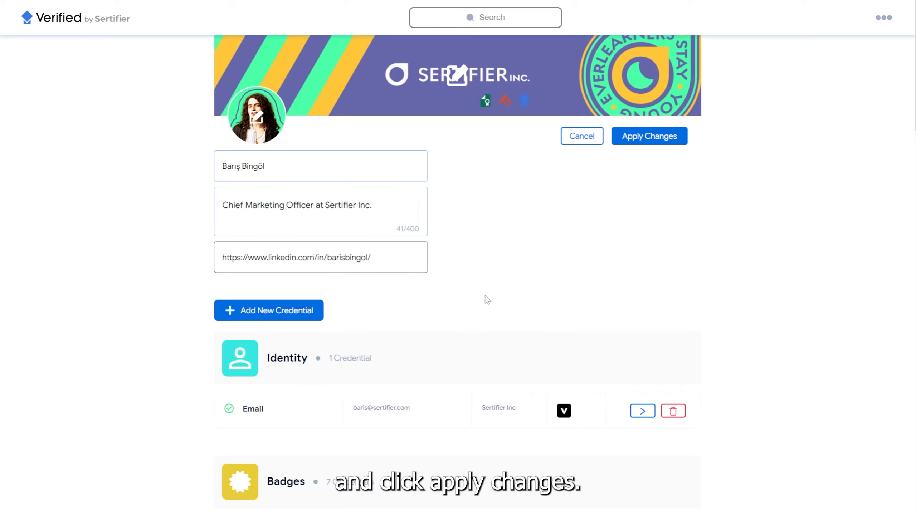
{"action": "left_click", "coordinate": [648, 135]}
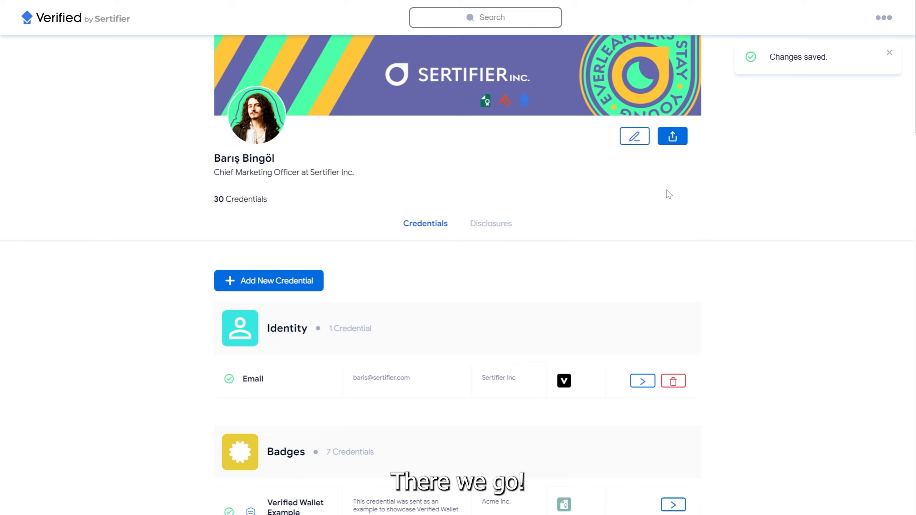